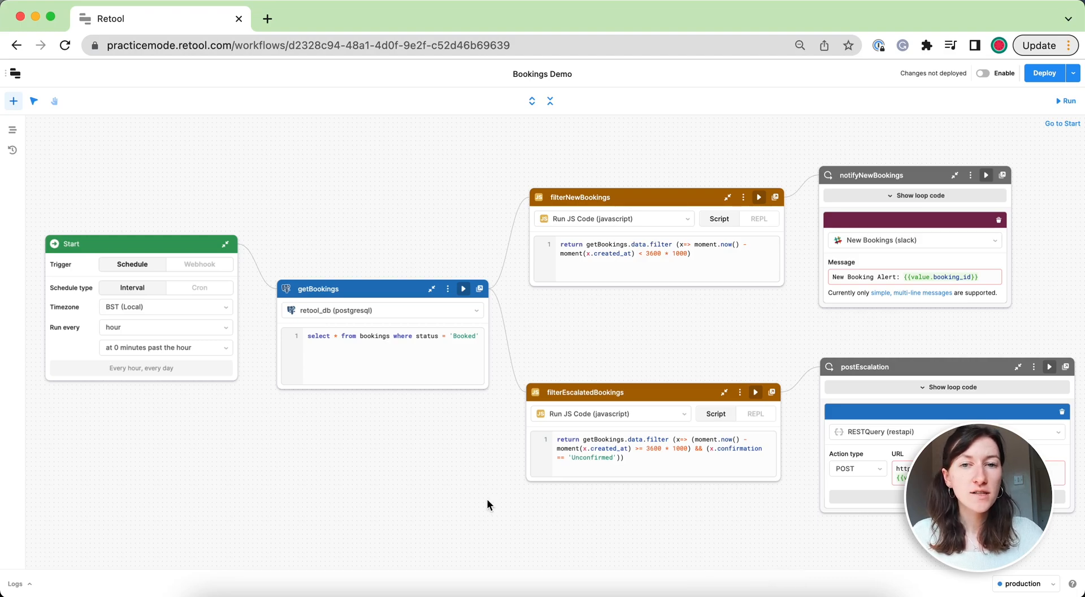
mouse_move(235, 457)
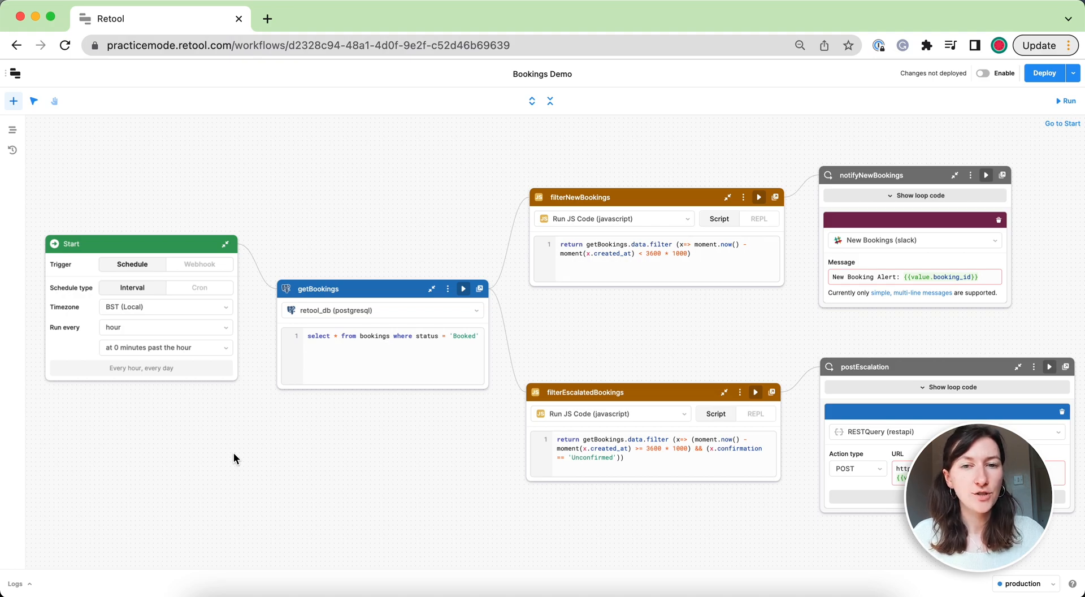
mouse_move(318, 411)
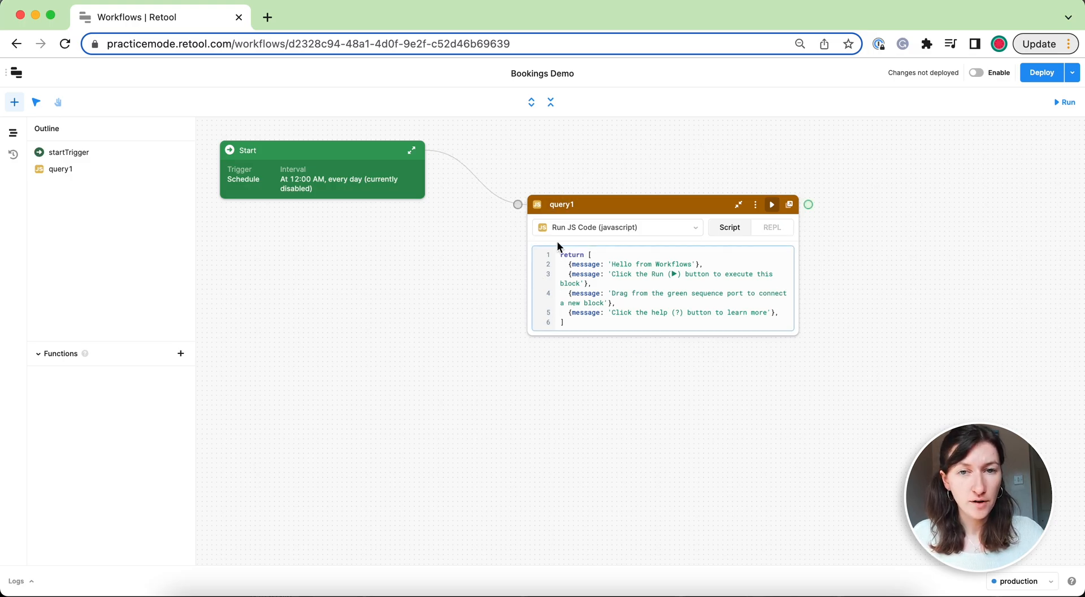
- Name the block getBookings, point it at retool_db, and write select * from bookings where status = 'Booked'
text(getBookings)
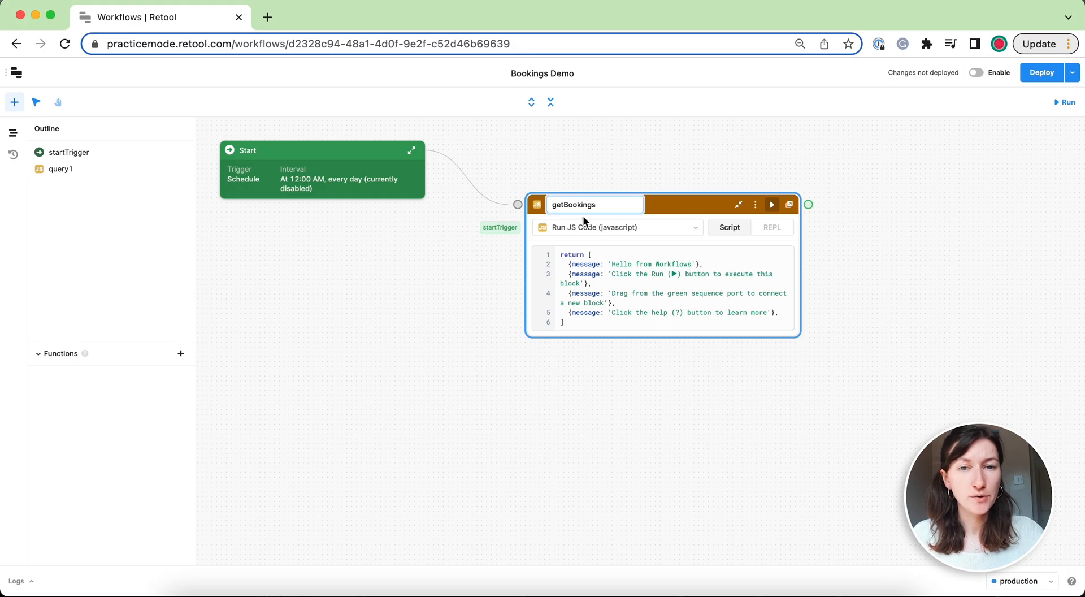
click(615, 227)
text(select *)
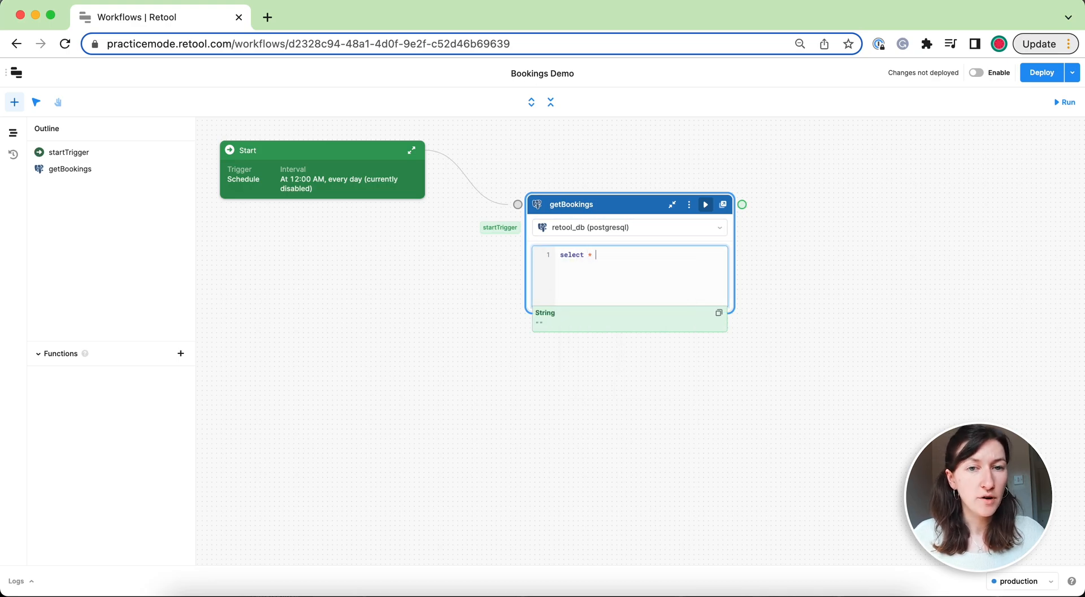
text(from bookings)
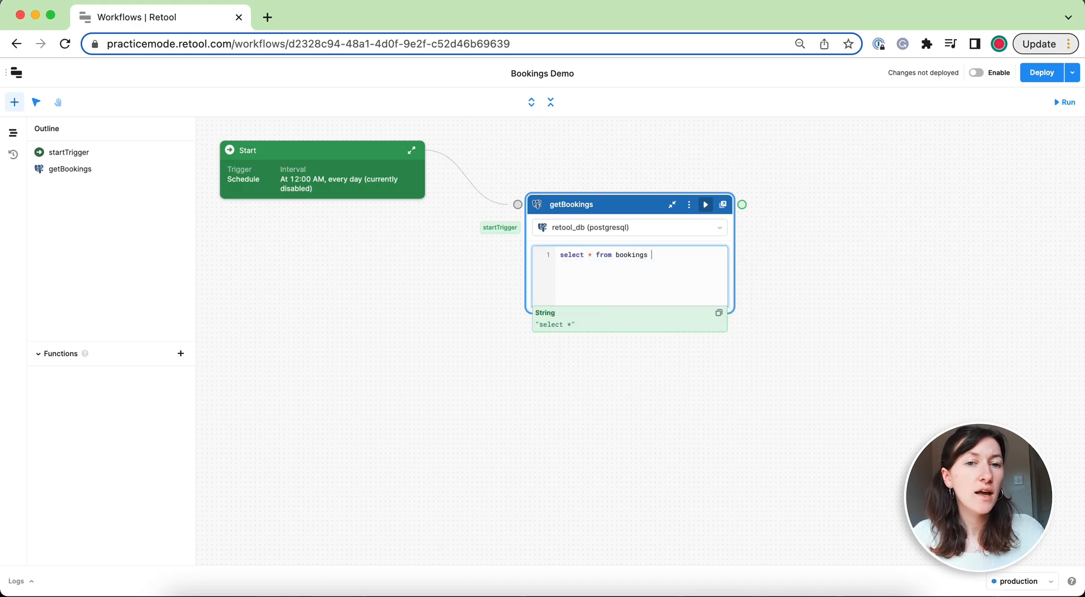
text(where)
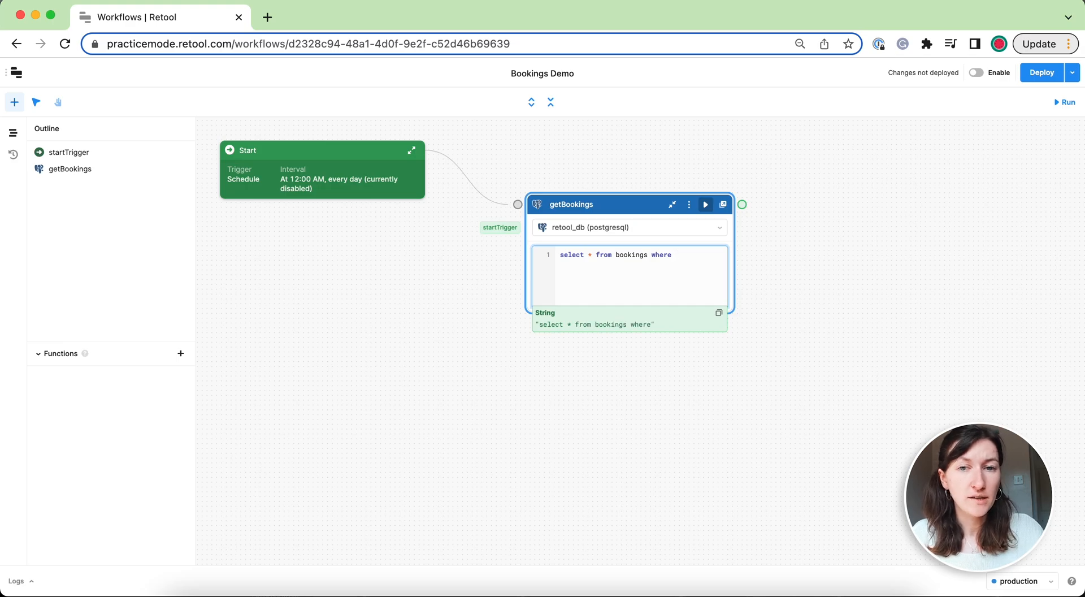
text(status =)
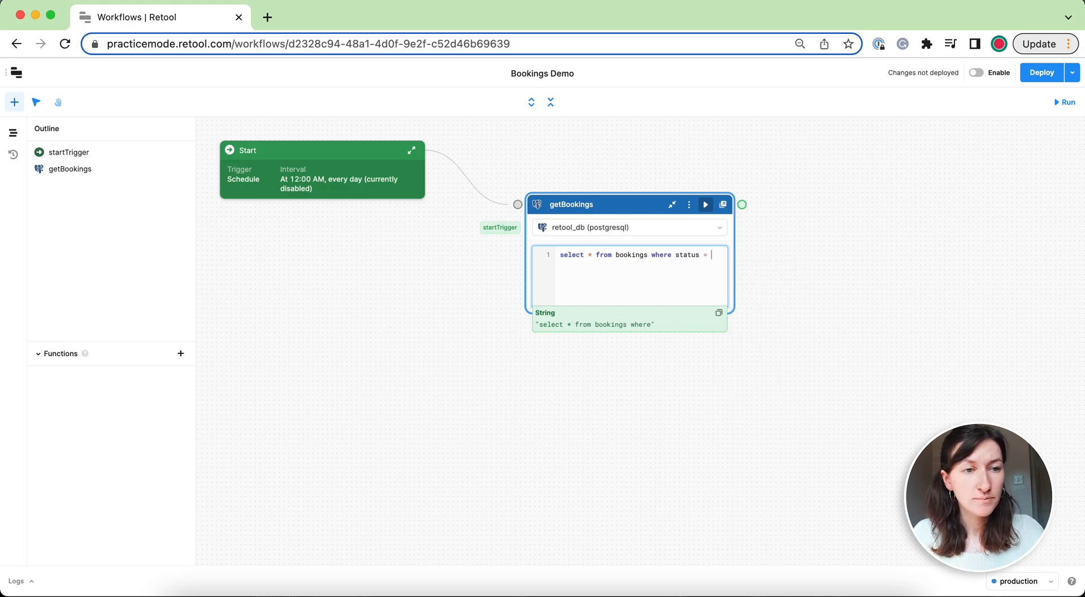
text('Booked')
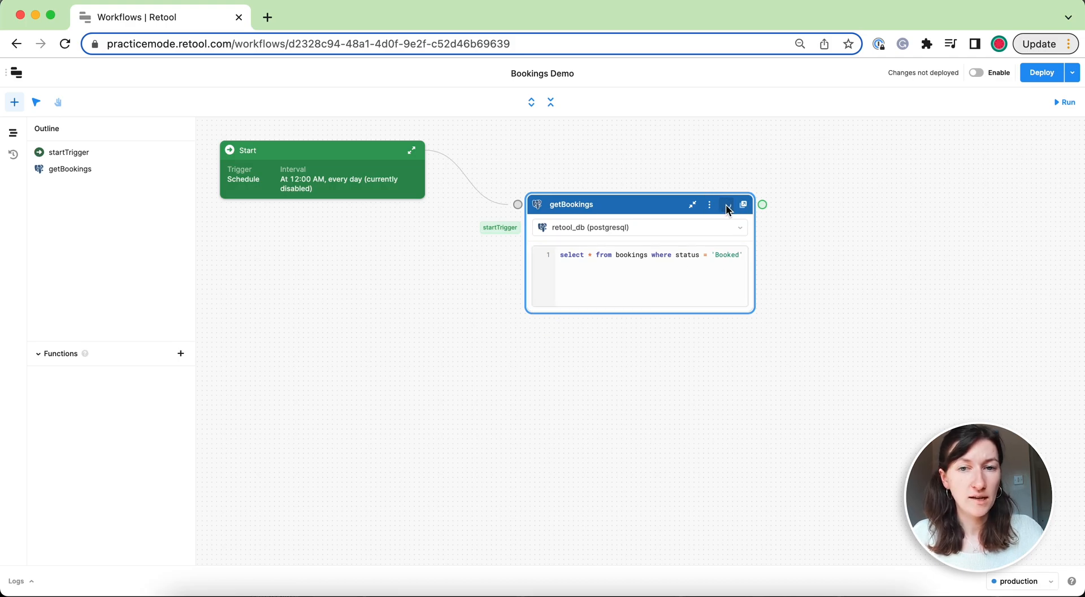
- Run getBookings and review the 79 booked records returned
click(727, 205)
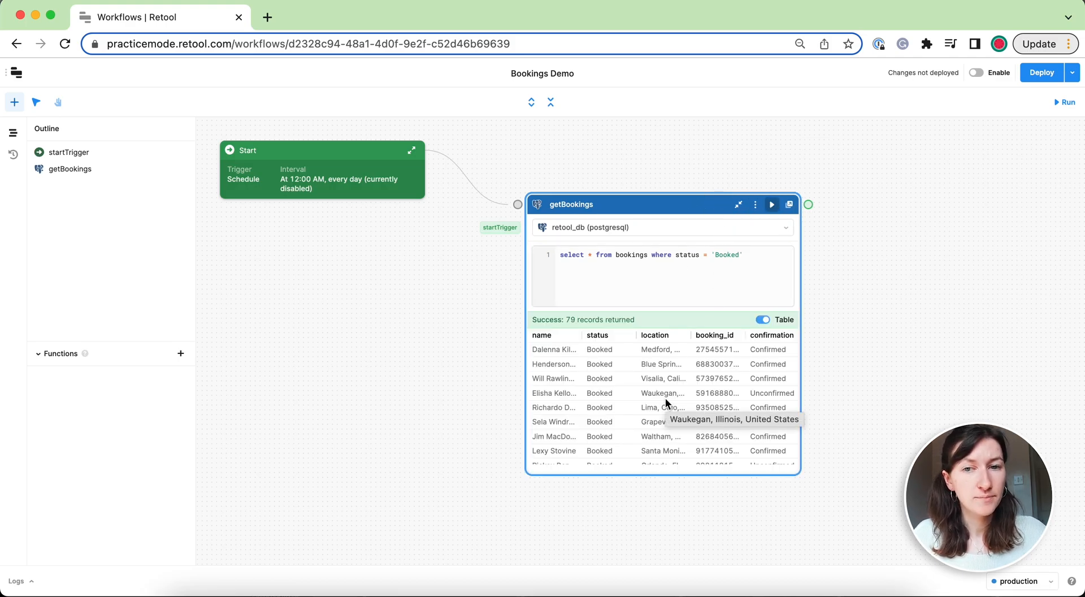
mouse_move(658, 309)
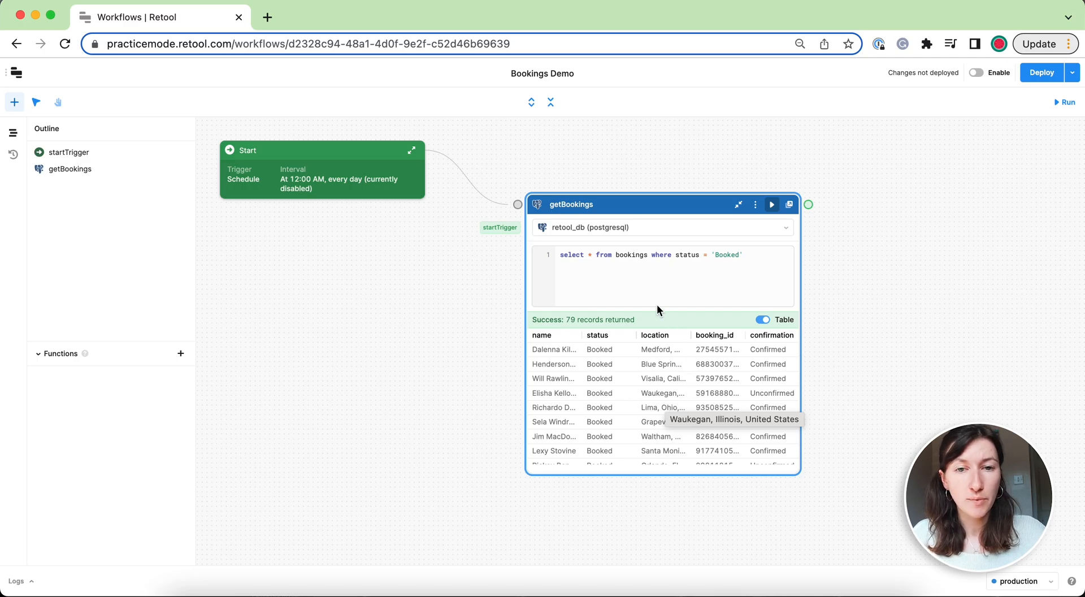
mouse_move(861, 381)
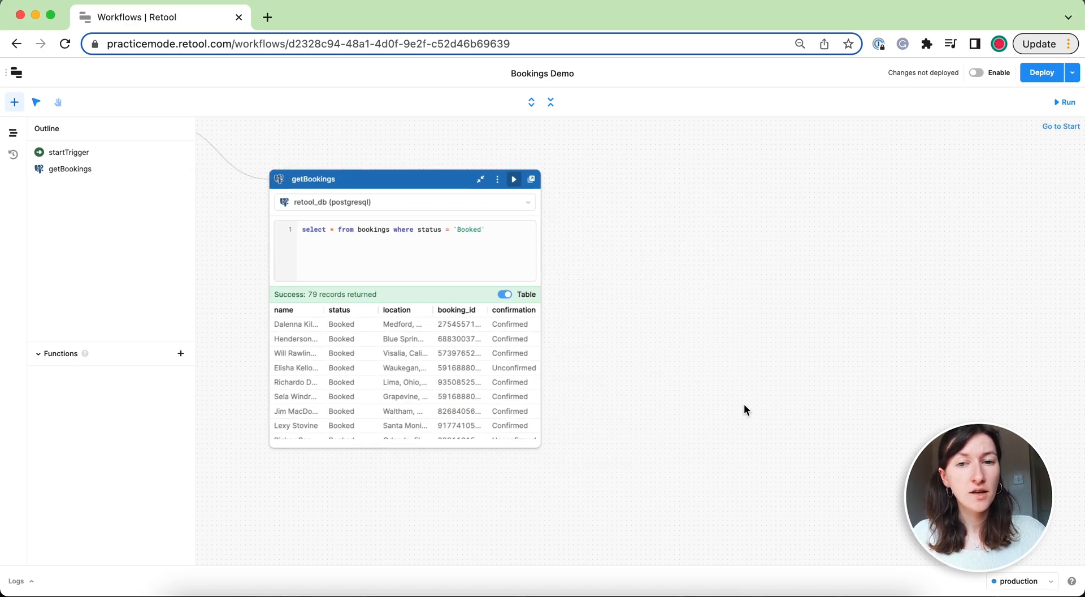
mouse_move(550, 181)
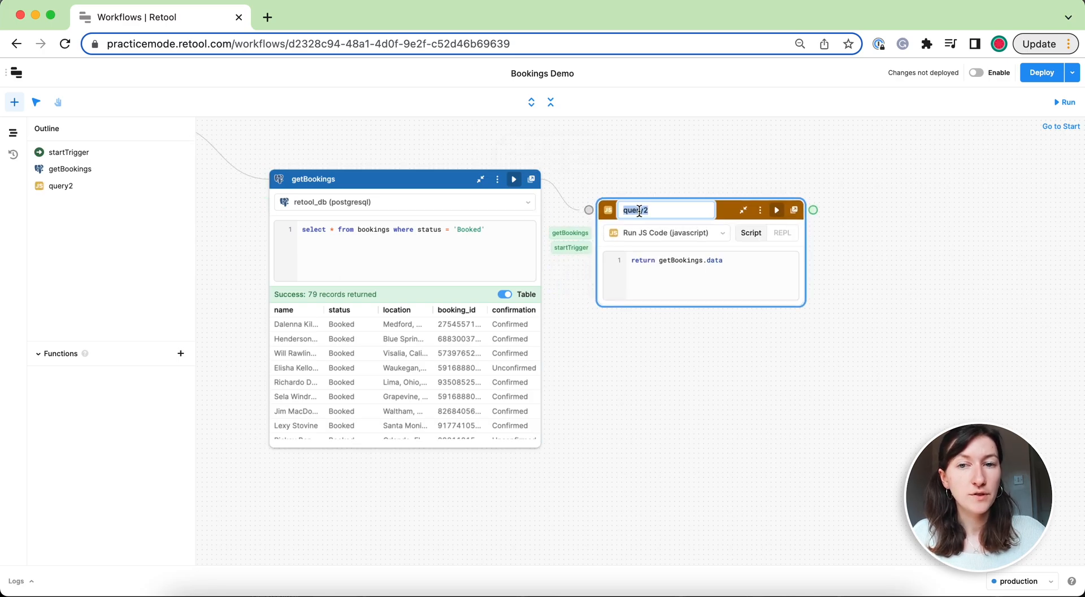
- Write filterNewBookings keeping bookings whose created_at is within the last hour, then run it to get 60 records
text(filterNewBookings)
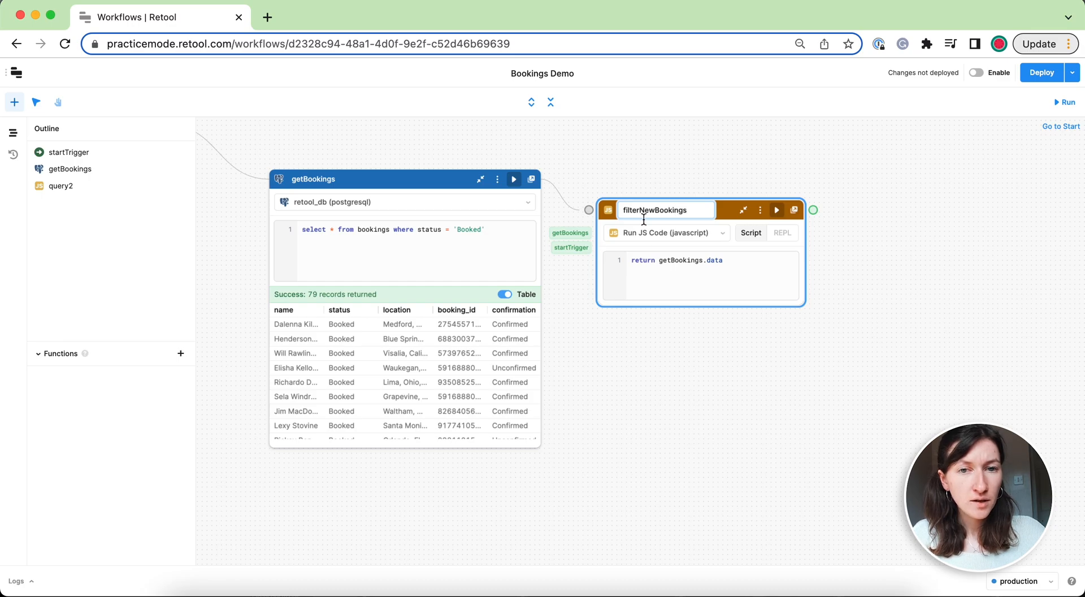
text(.filter)
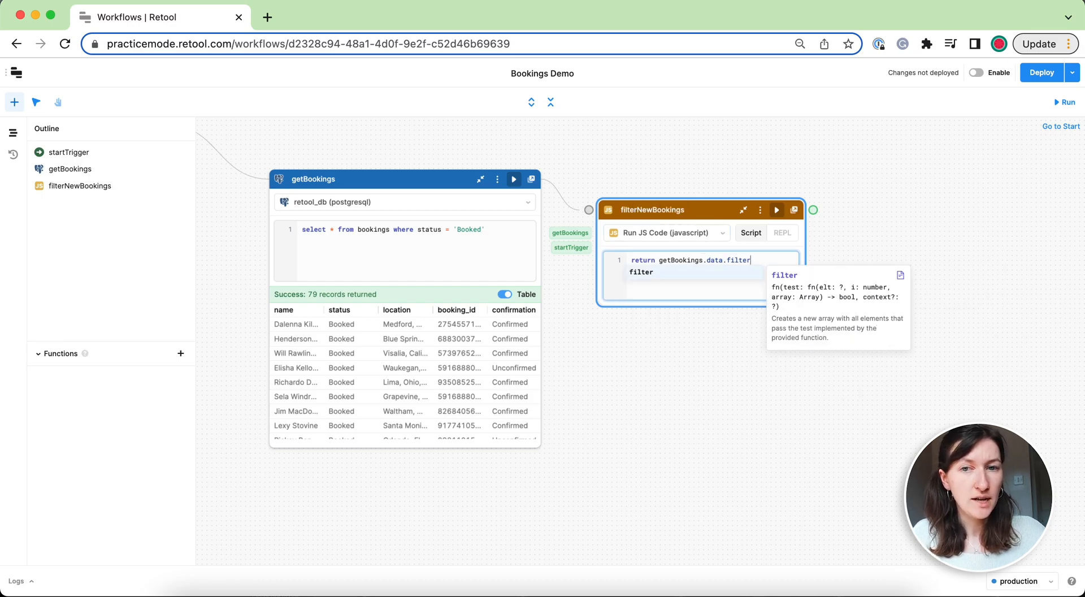
text((x=> moment.now)
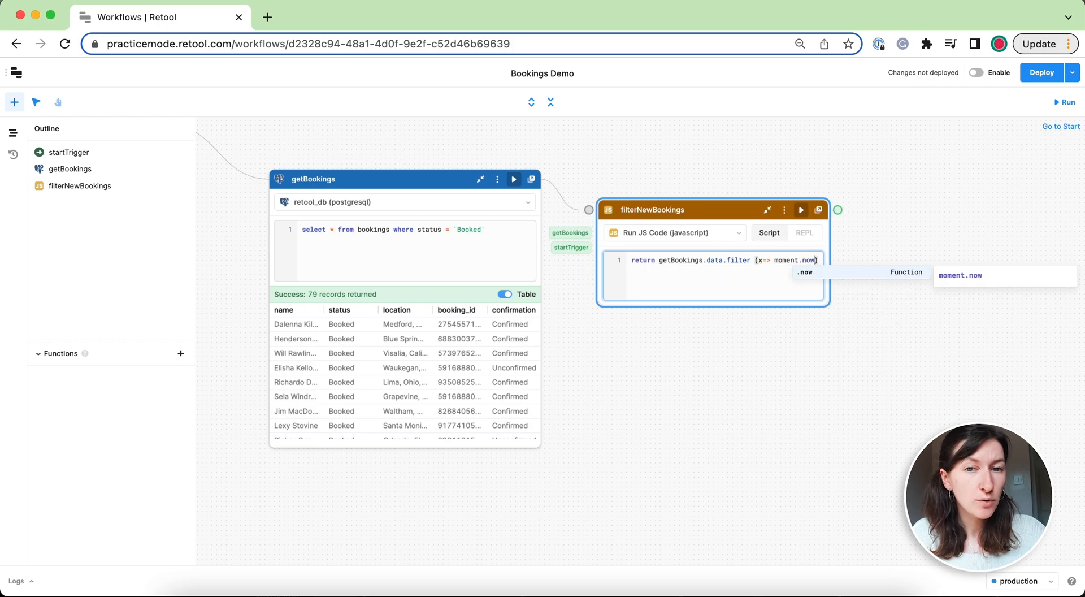
text(() - moment())
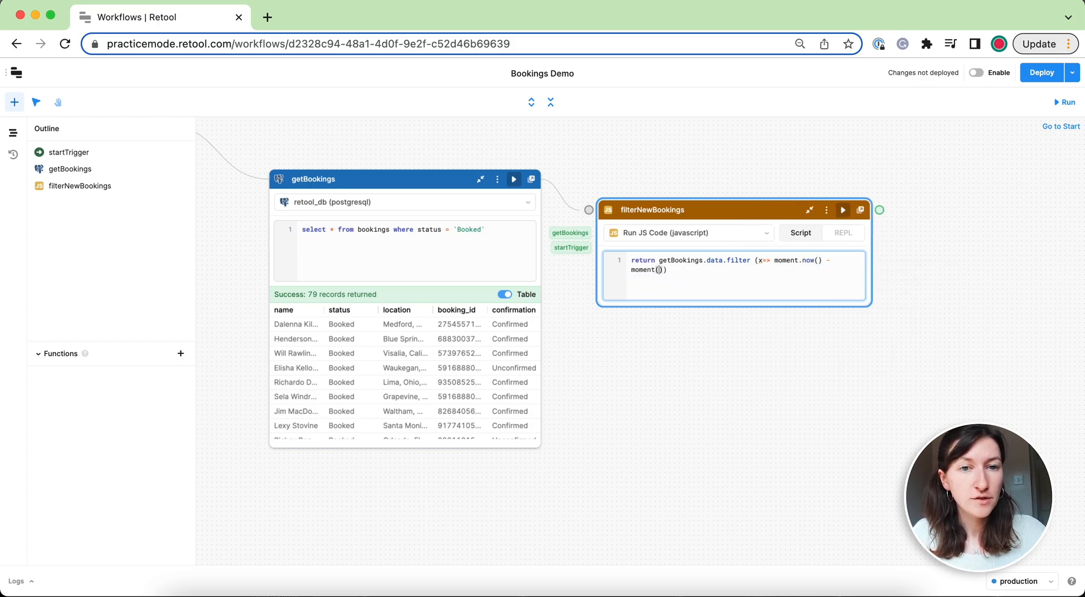
text(x.created_at)
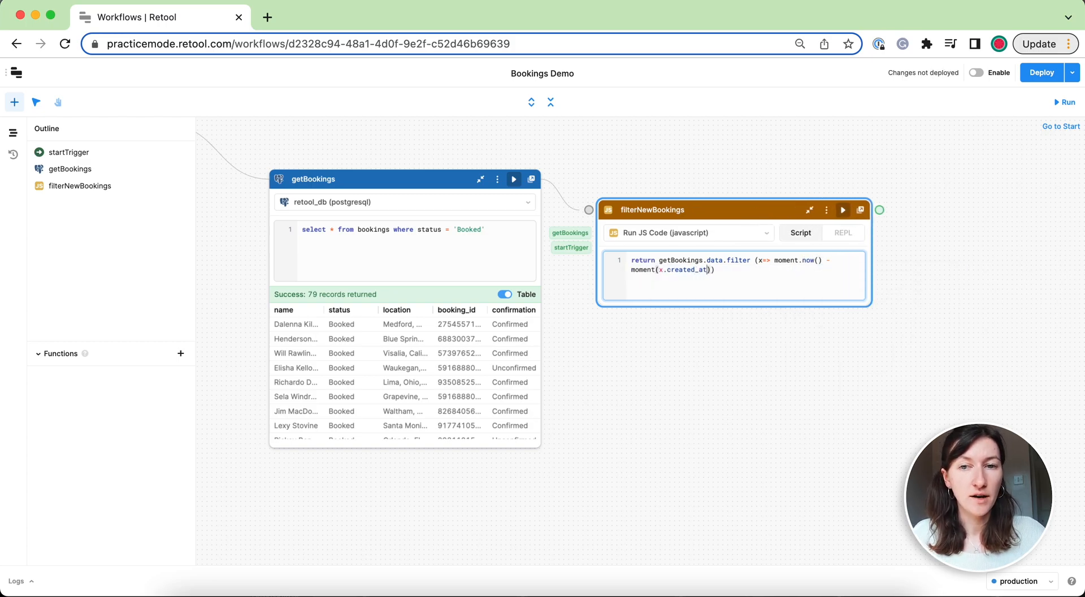
text(< 3600 * 1000)
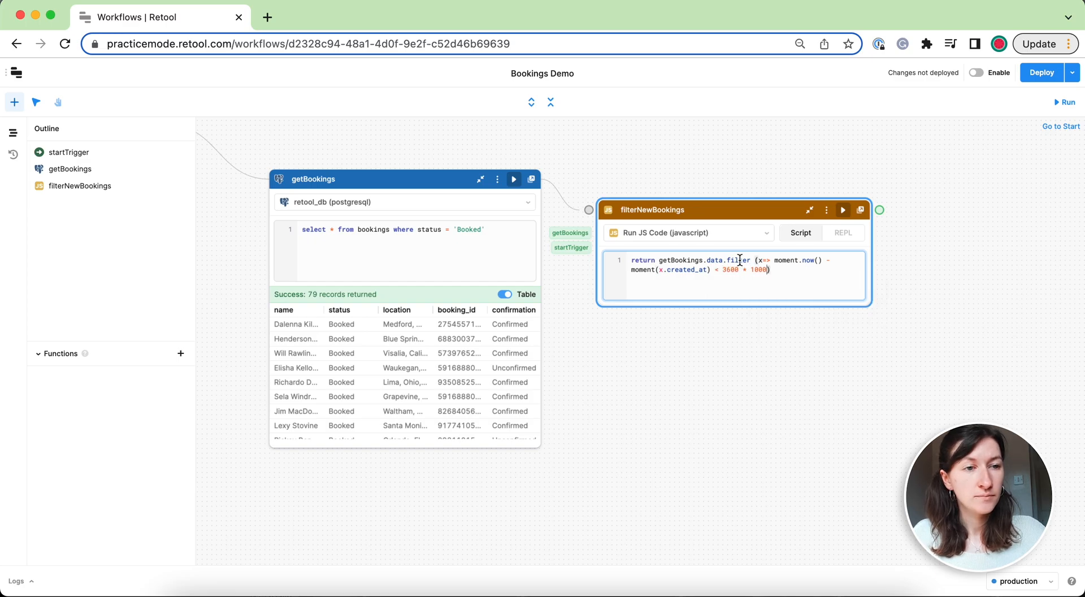
click(842, 210)
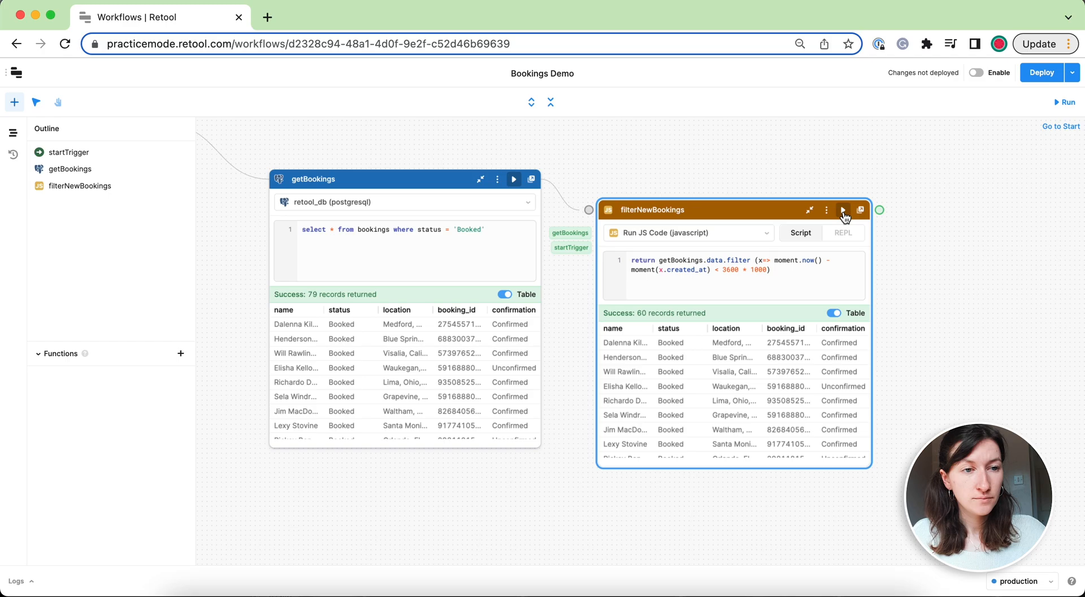
mouse_move(995, 393)
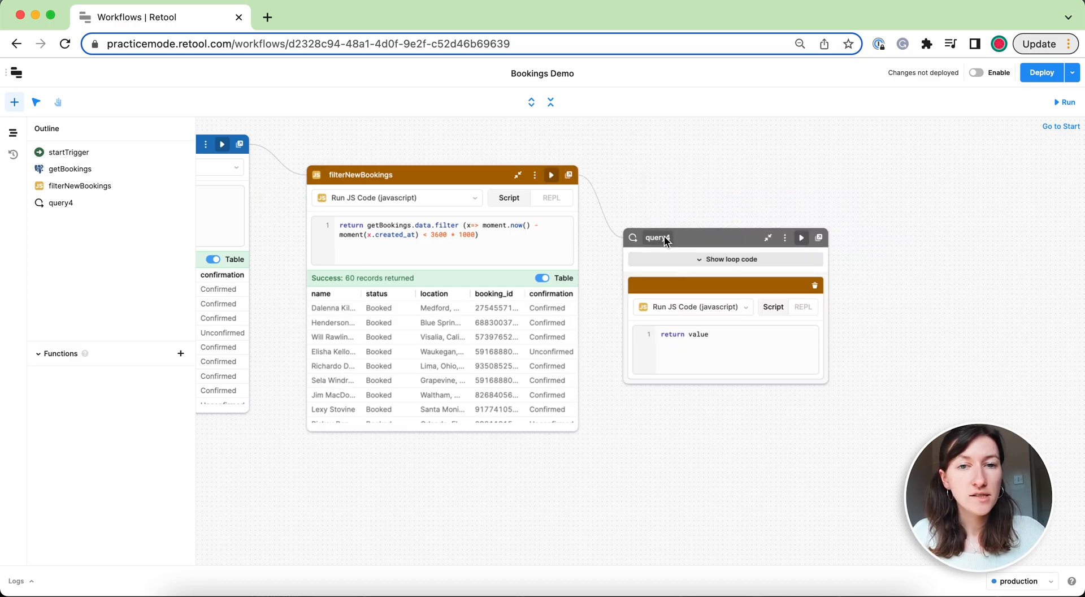
- Name the loop notifyNewBookings, set its Slack message to 'New Booking Alert: {{value.booking_id}}', and deploy
text(notify)
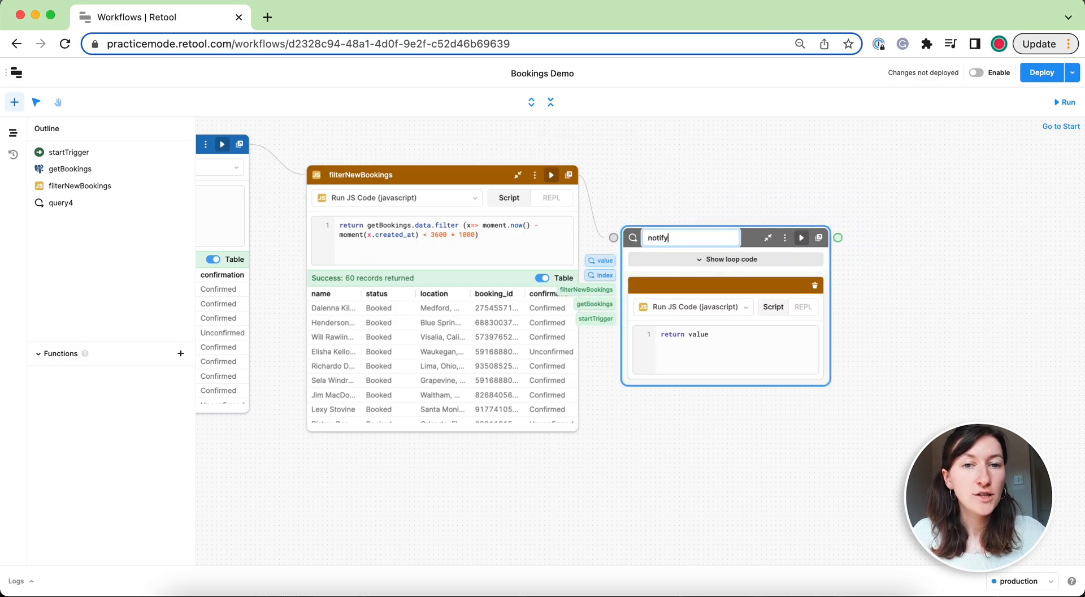
text(NewBookings)
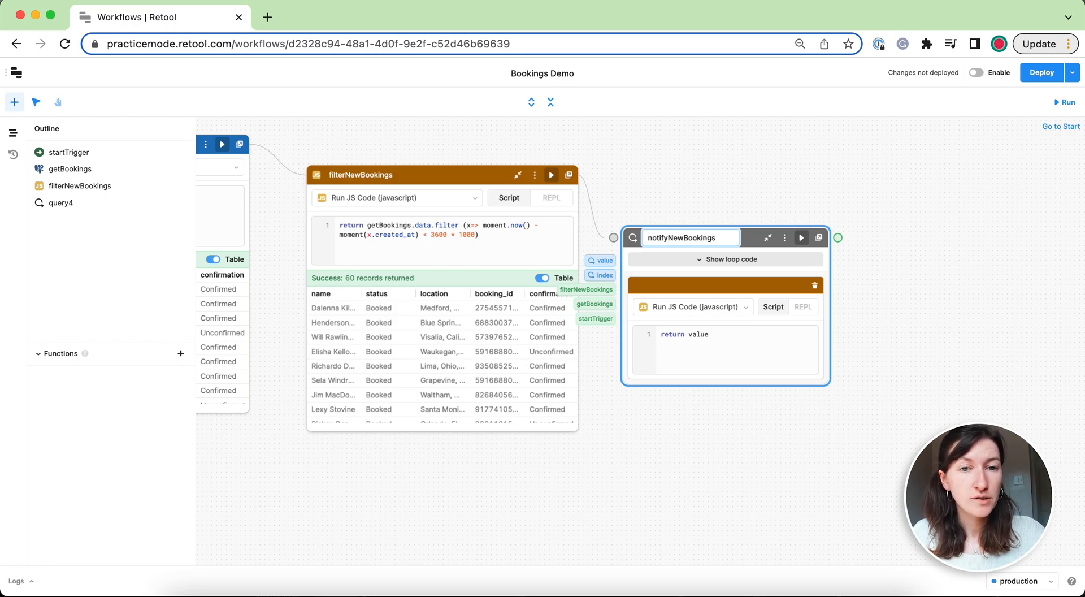
click(724, 259)
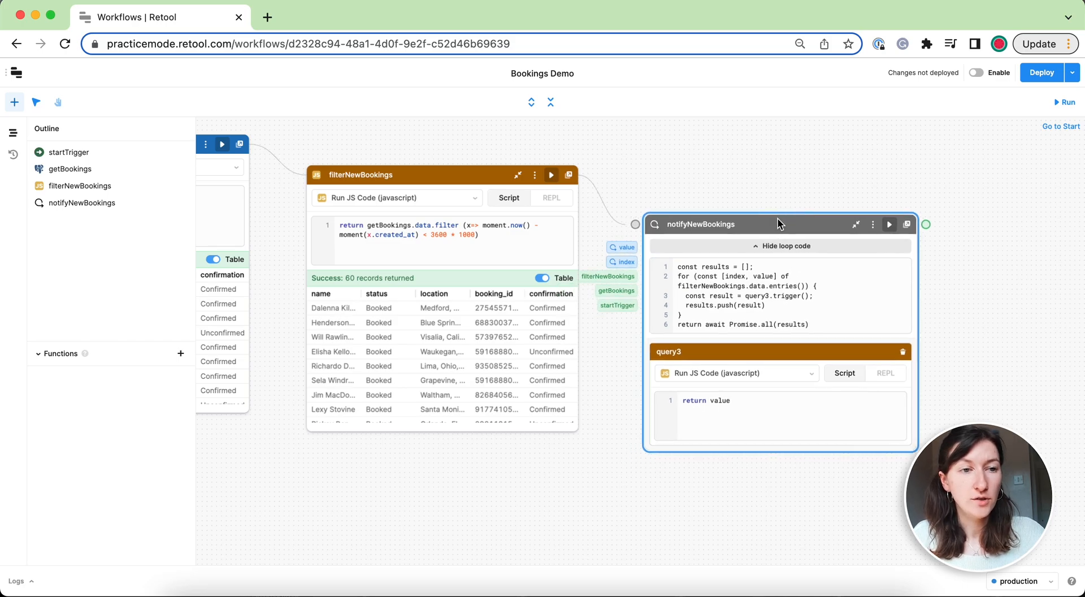
mouse_move(753, 227)
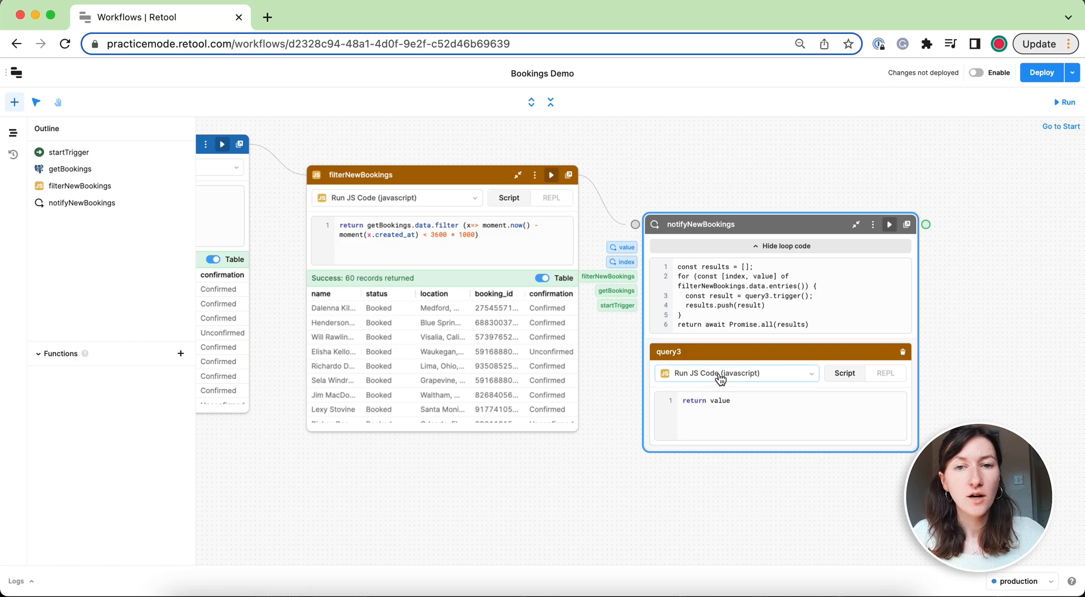
click(735, 373)
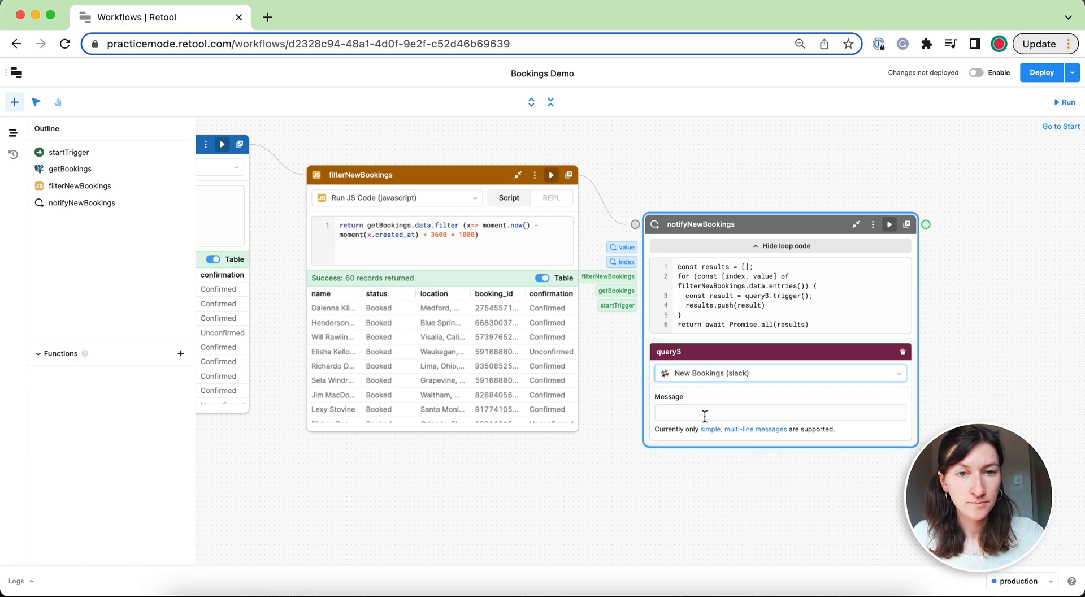
text(New Booking Alert)
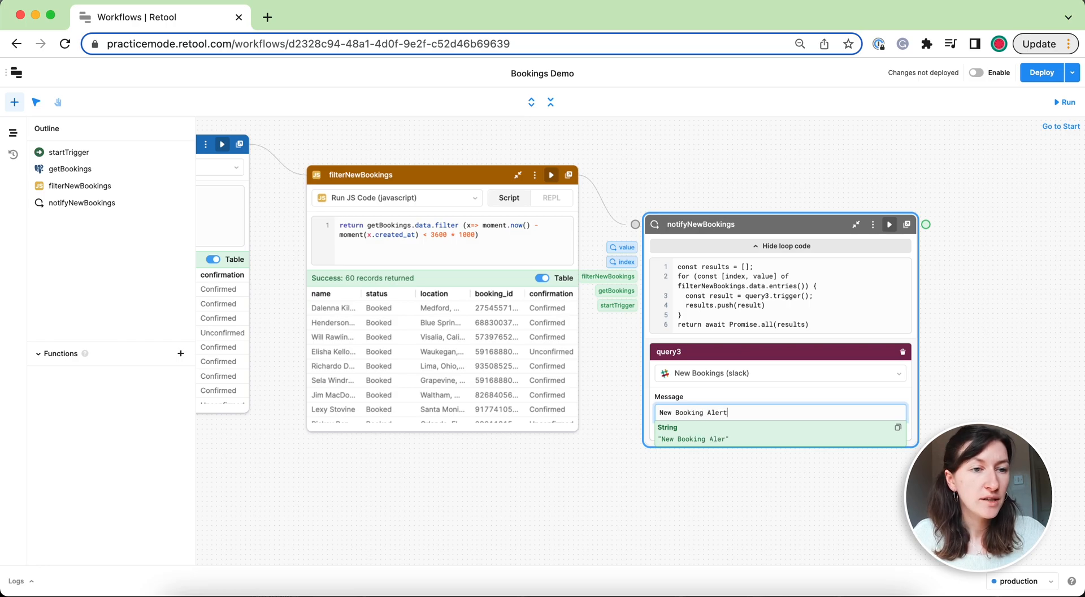
text({{value}})
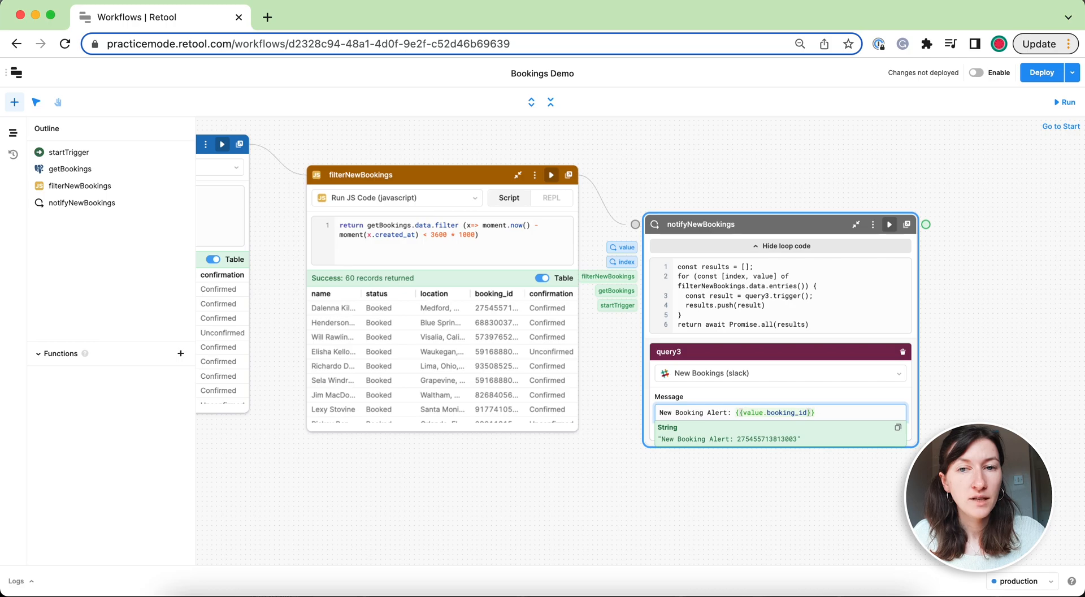
click(1041, 72)
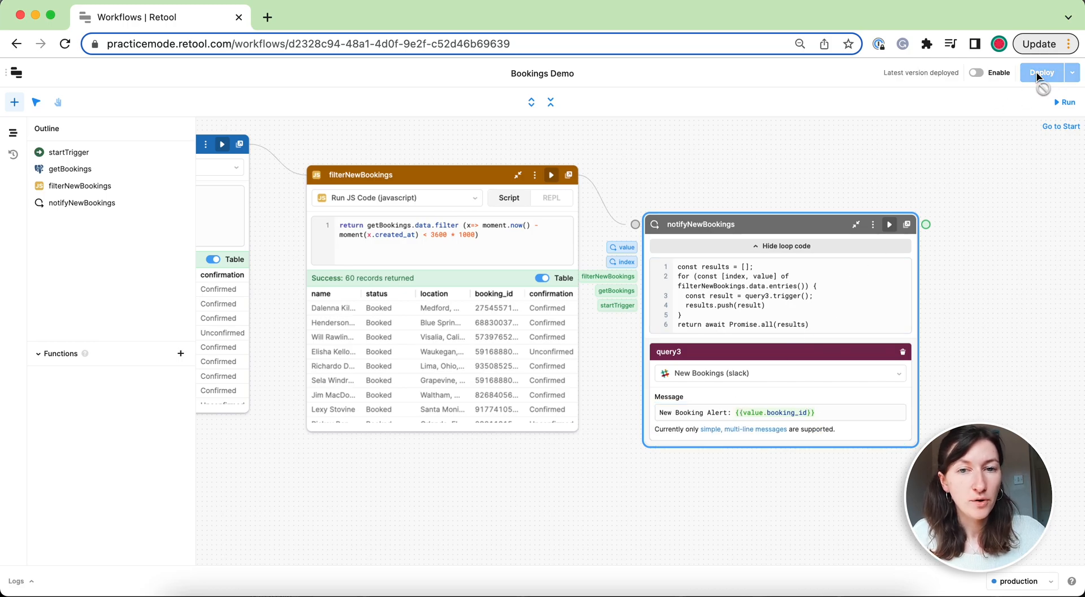
- Run the workflow and confirm a New Booking Alert arrives in #newbookings
click(1067, 103)
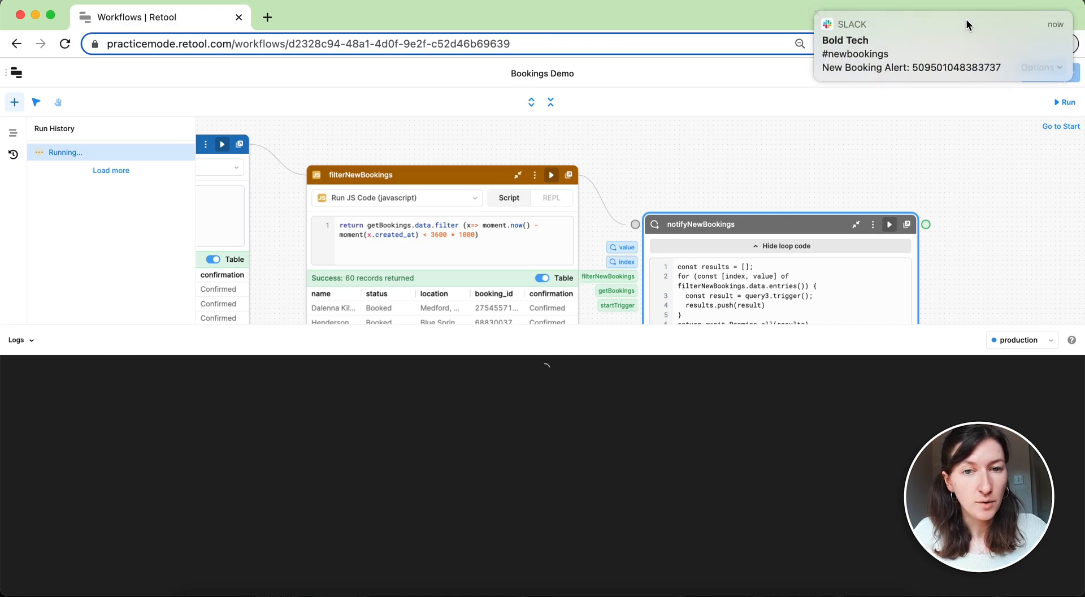
mouse_move(799, 105)
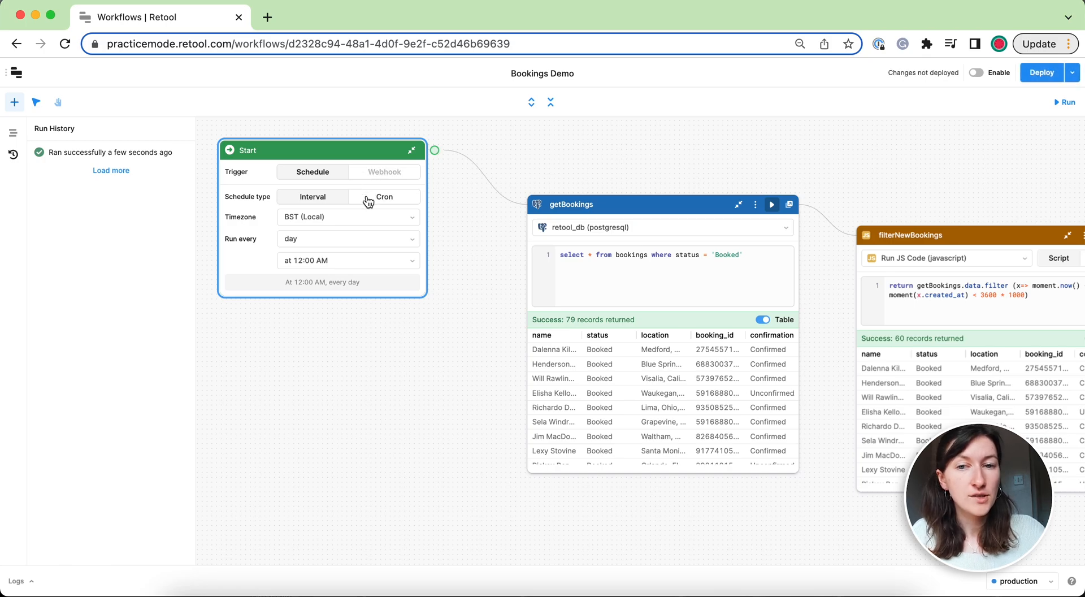
- Review Cron scheduling, return to Interval, and set the Start trigger to run every hour
click(383, 196)
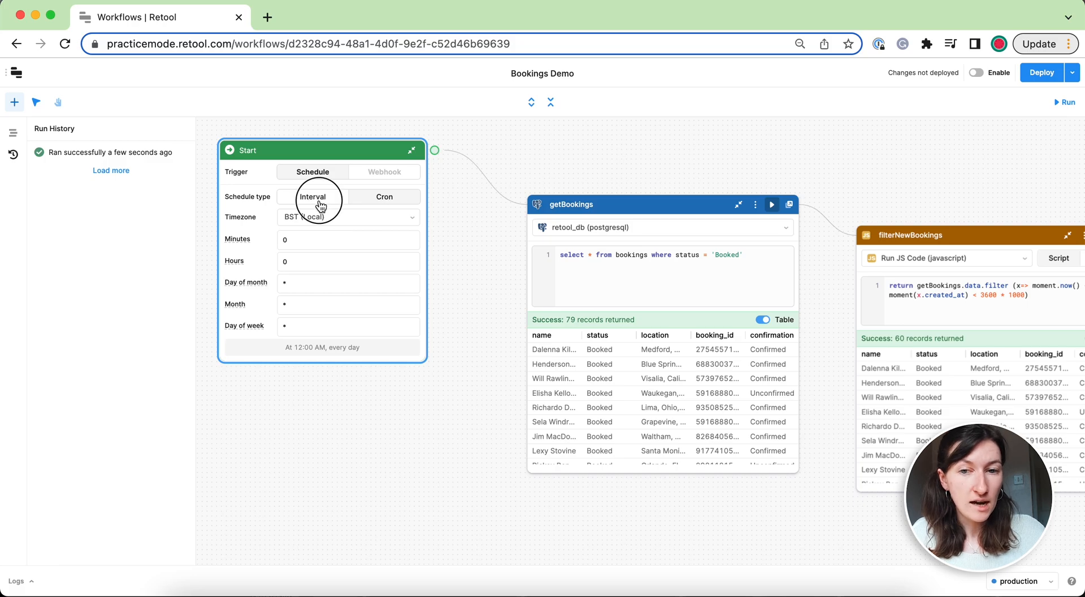
click(312, 196)
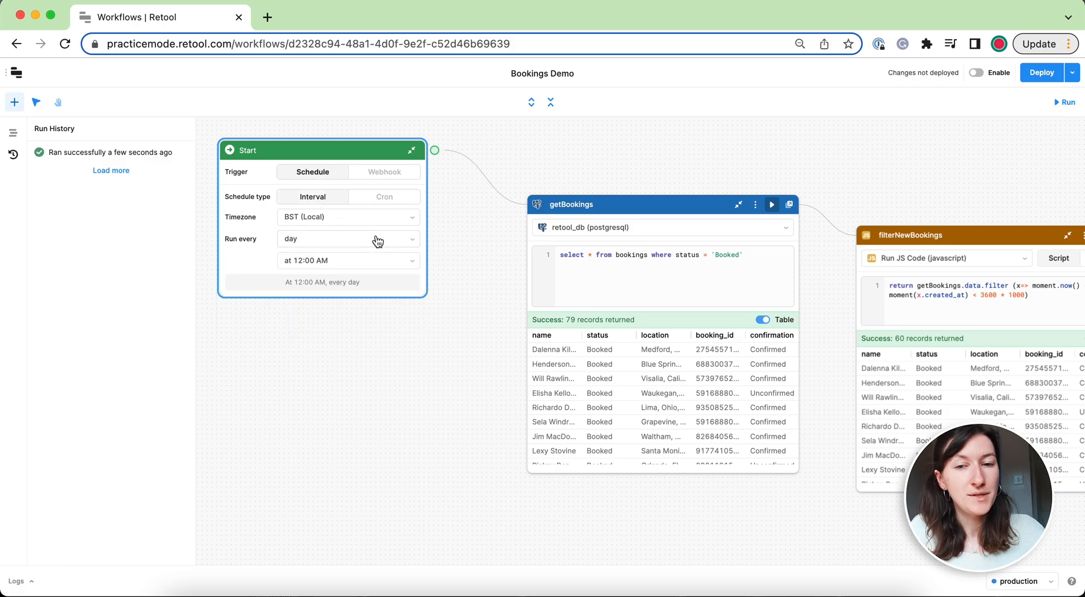
click(348, 238)
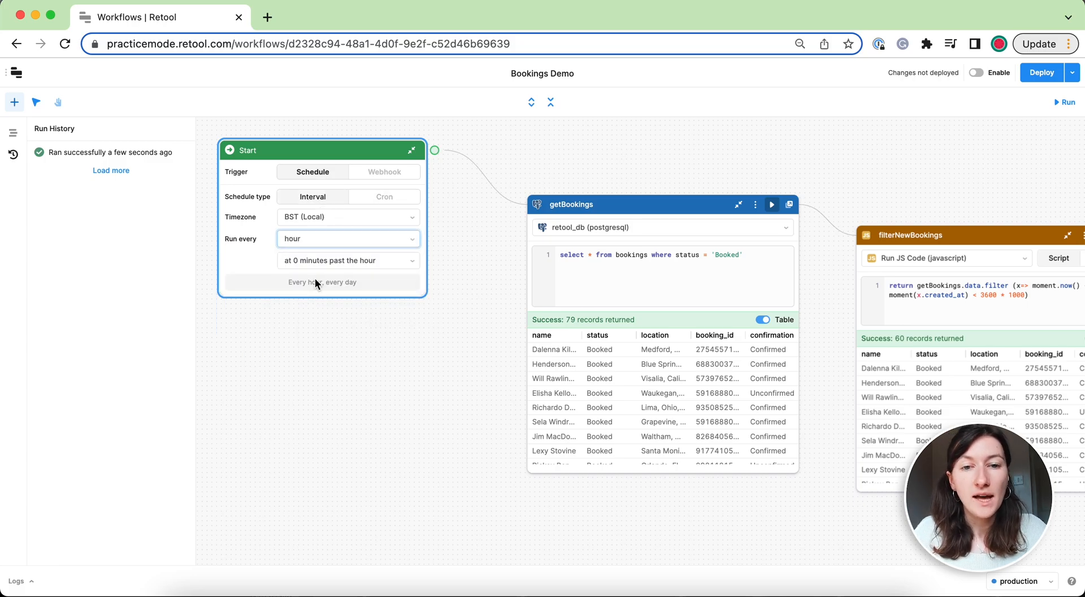
mouse_move(378, 298)
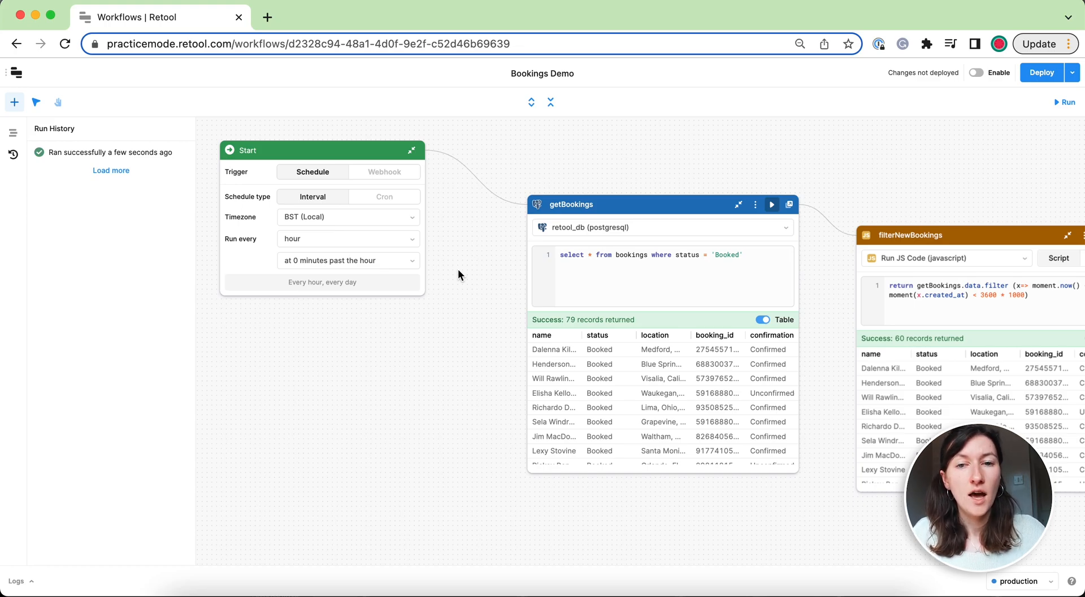
mouse_move(618, 376)
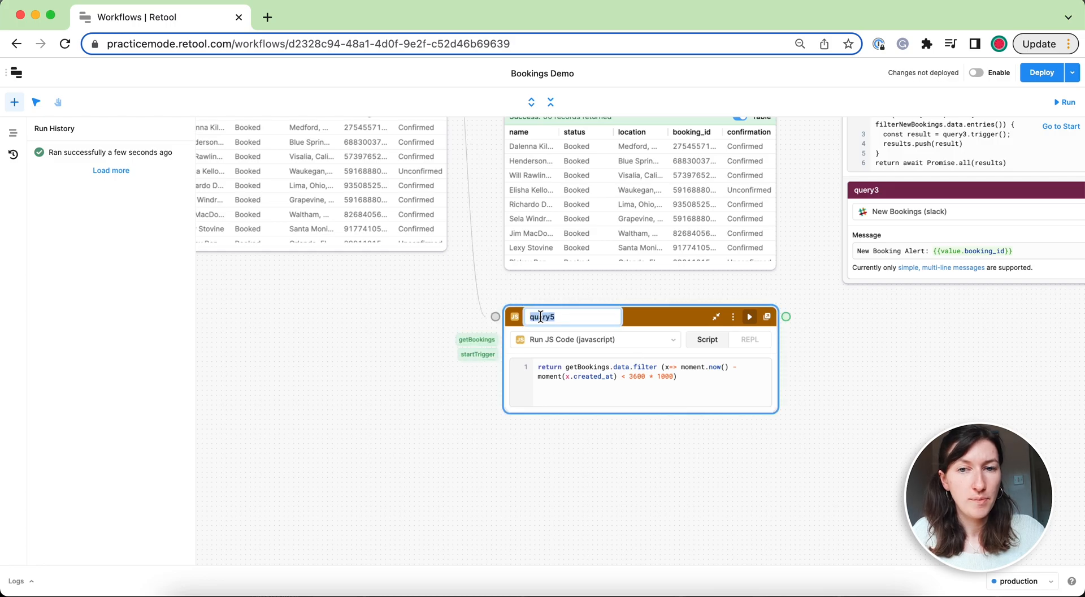
- Name the block filterEscalatedBookings and add && (x.confirmation == 'Unconfirmed') to its filter
text(filterEscalatedBookings)
click(641, 382)
text(()
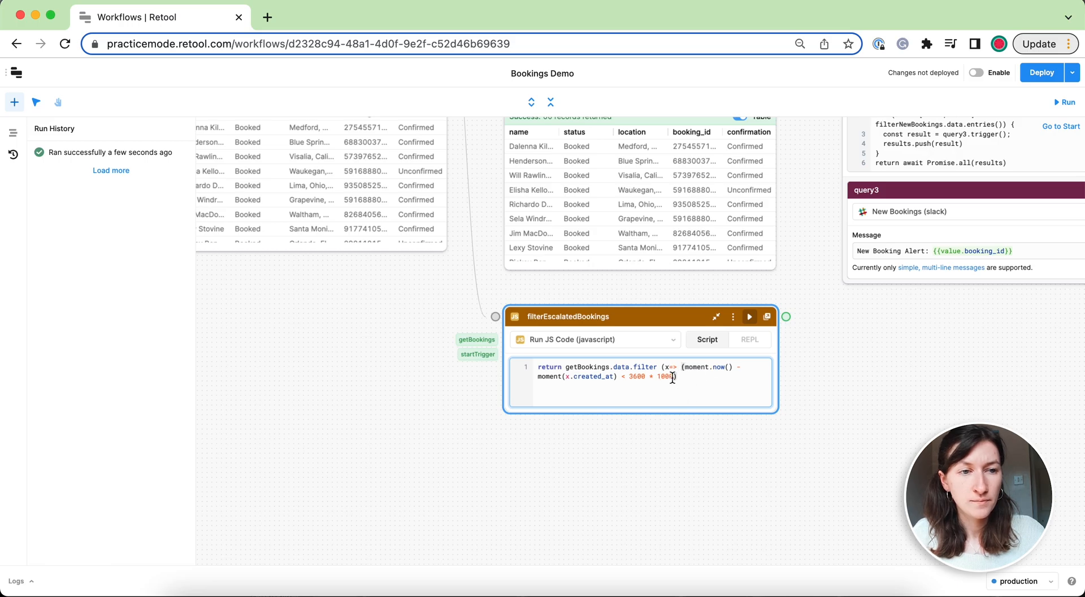
text(&&)
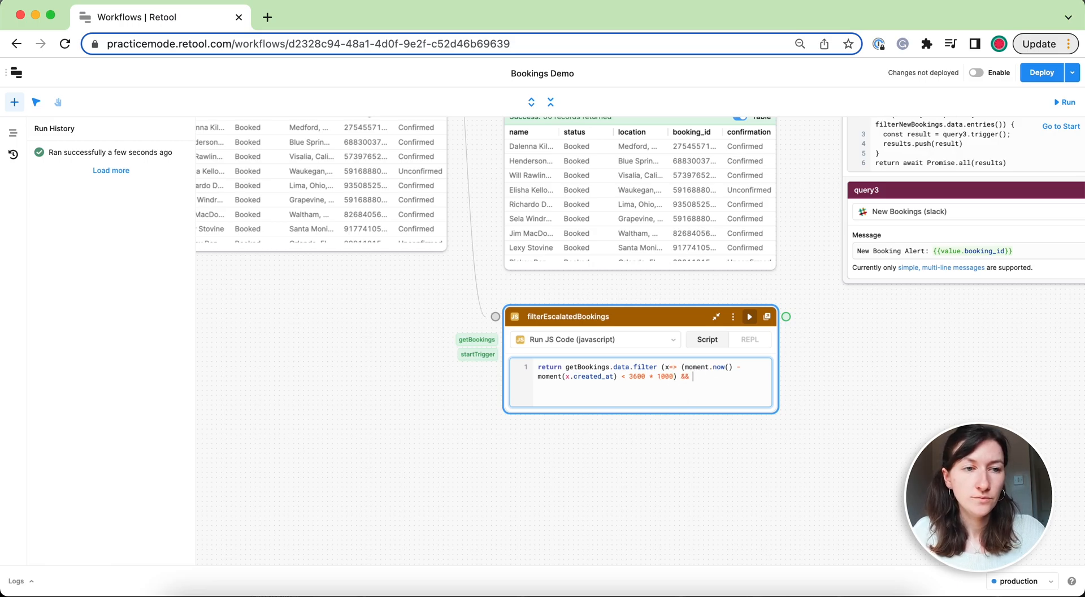
text((x.confirmation ))
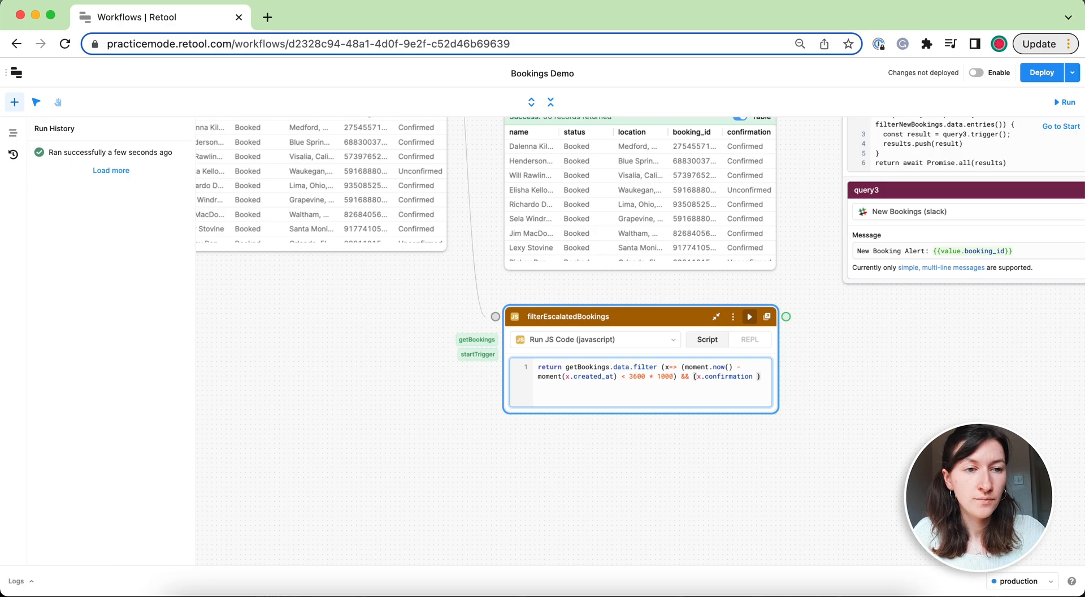
text(== 'Unconfirmed')
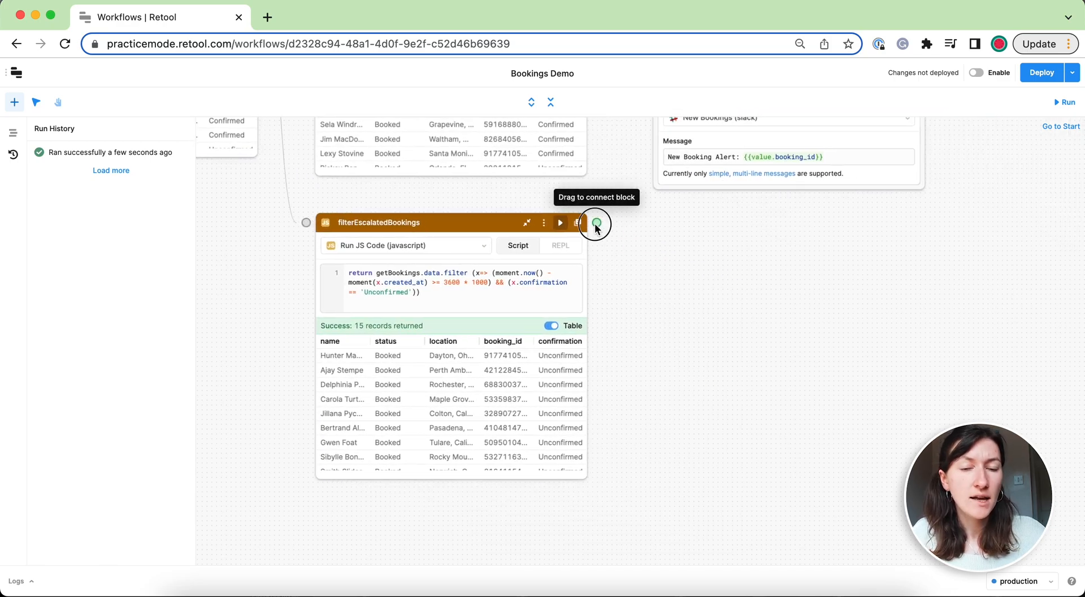
- Add a Loop block named postEscalation after the filter and choose its REST action type
click(595, 222)
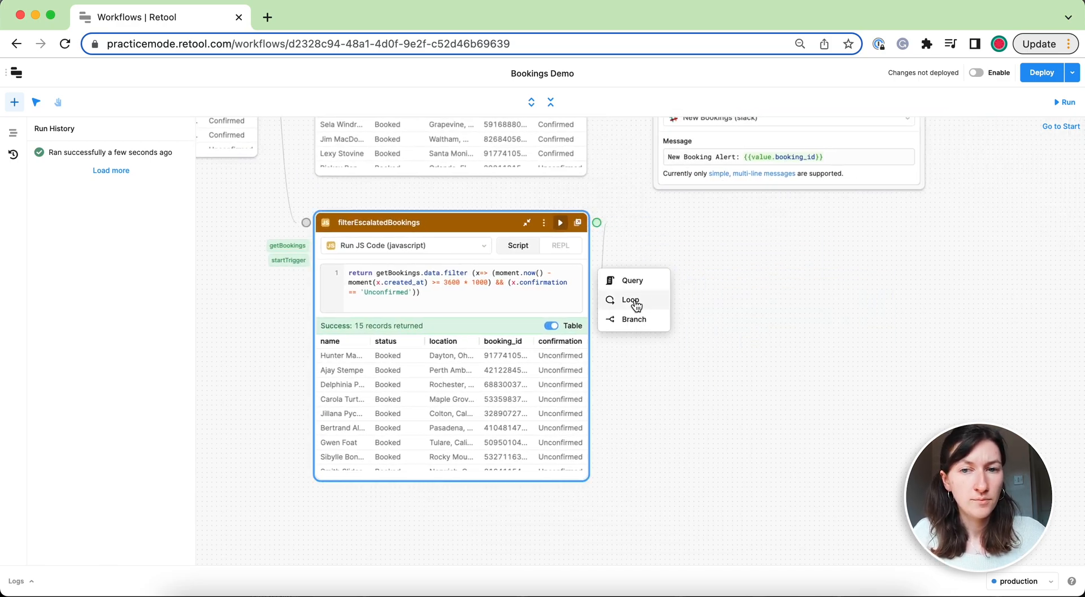
click(630, 300)
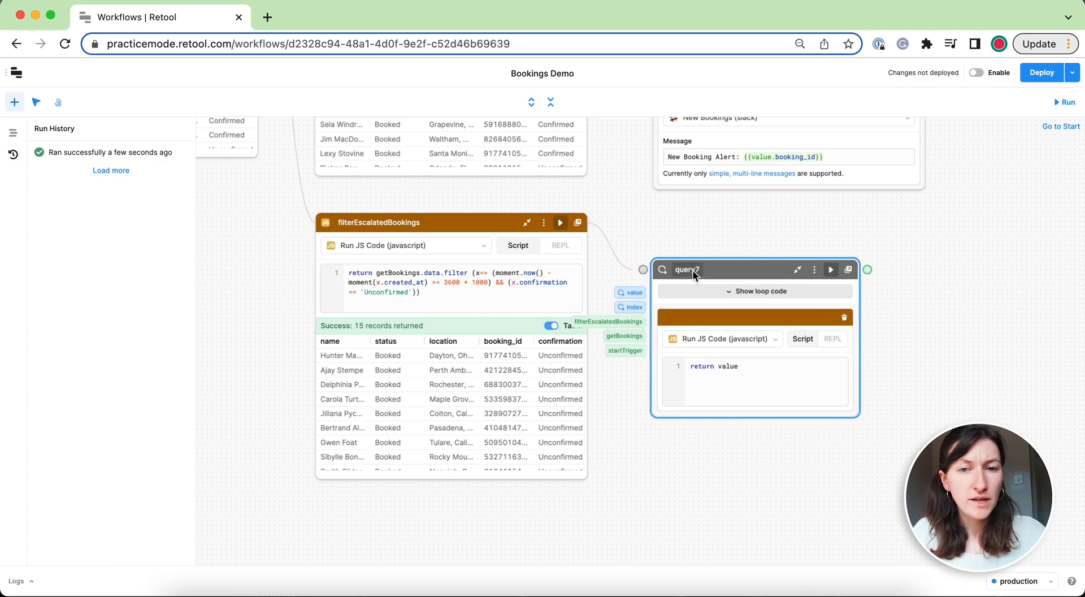
text(postEscal)
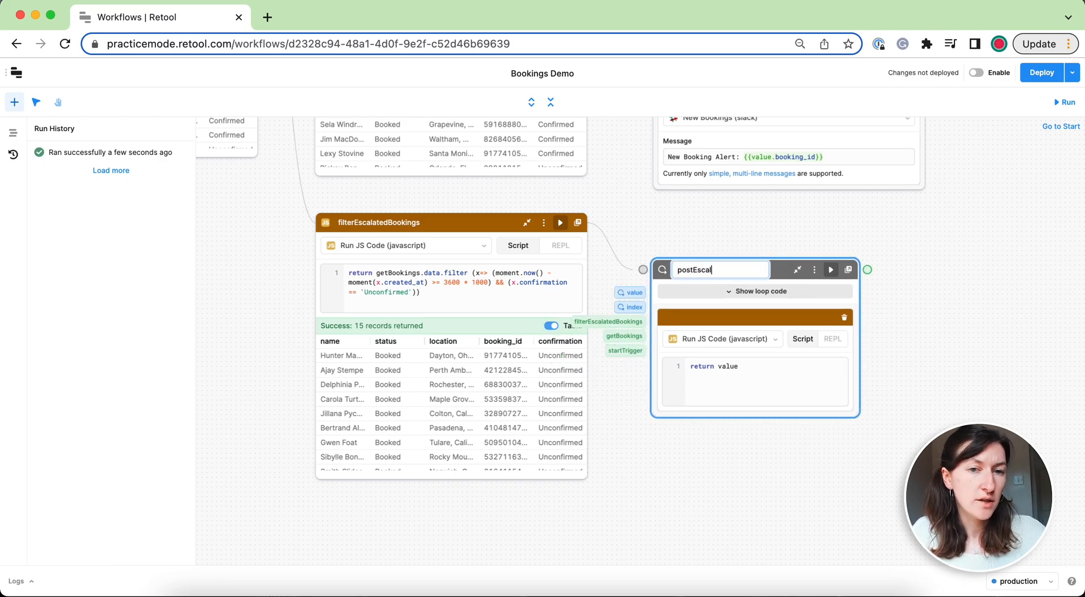
text(ation)
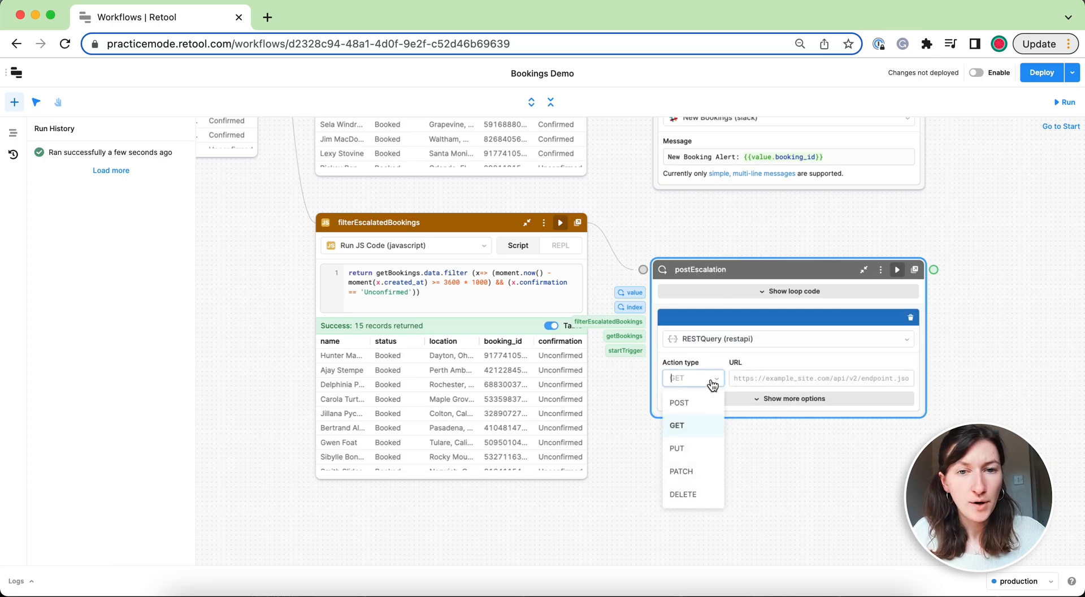
click(678, 403)
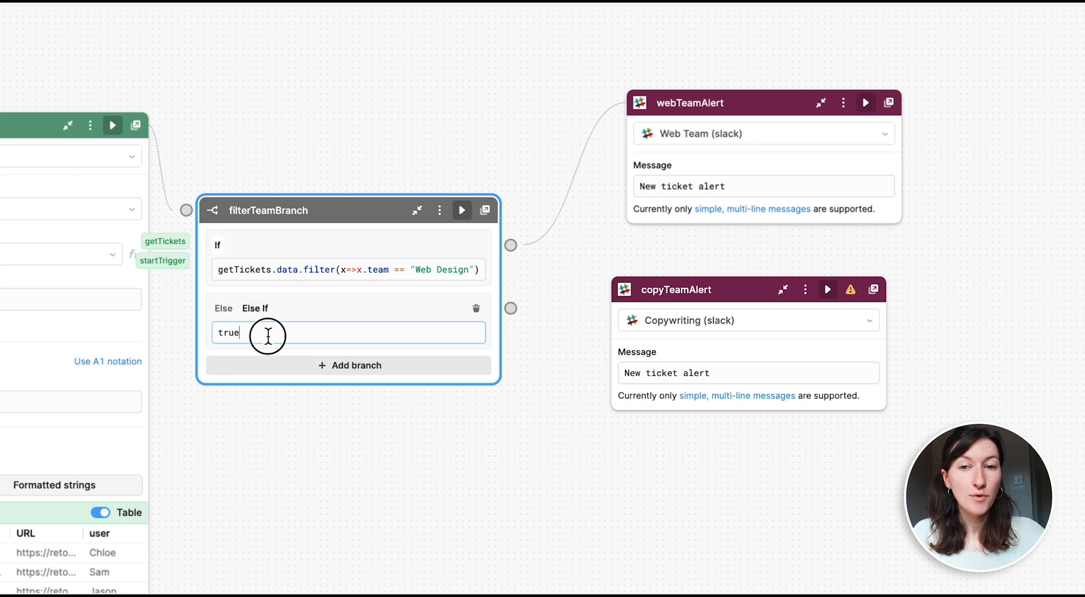
- Enter getTickets.data.filter(x=> for the Copywriting team in the Else If condition
text(getTickets.data.filter(x=>x.team == "Copywriting team)
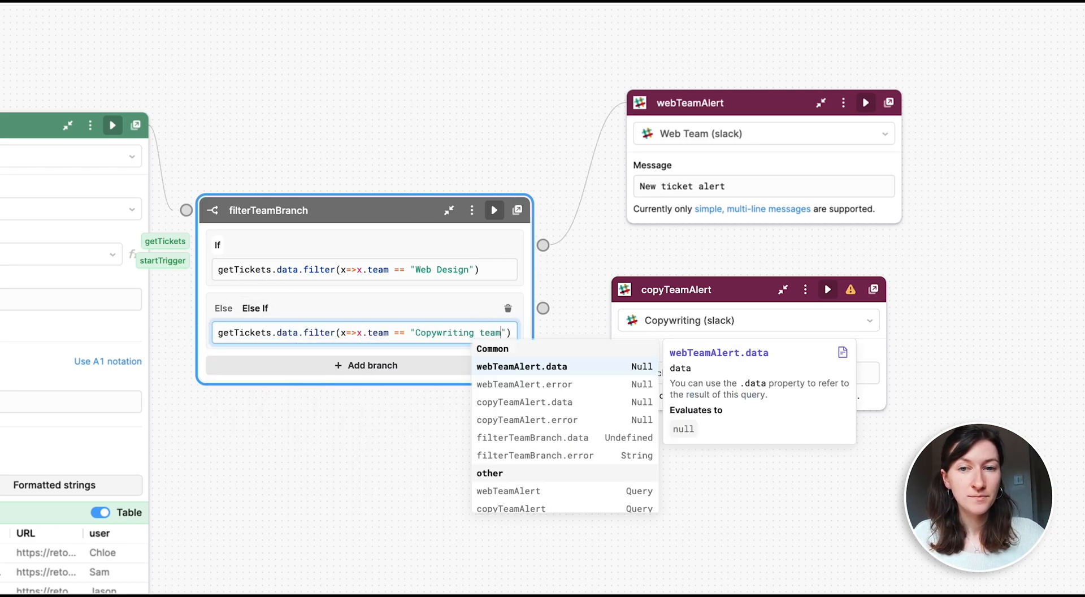
click(494, 210)
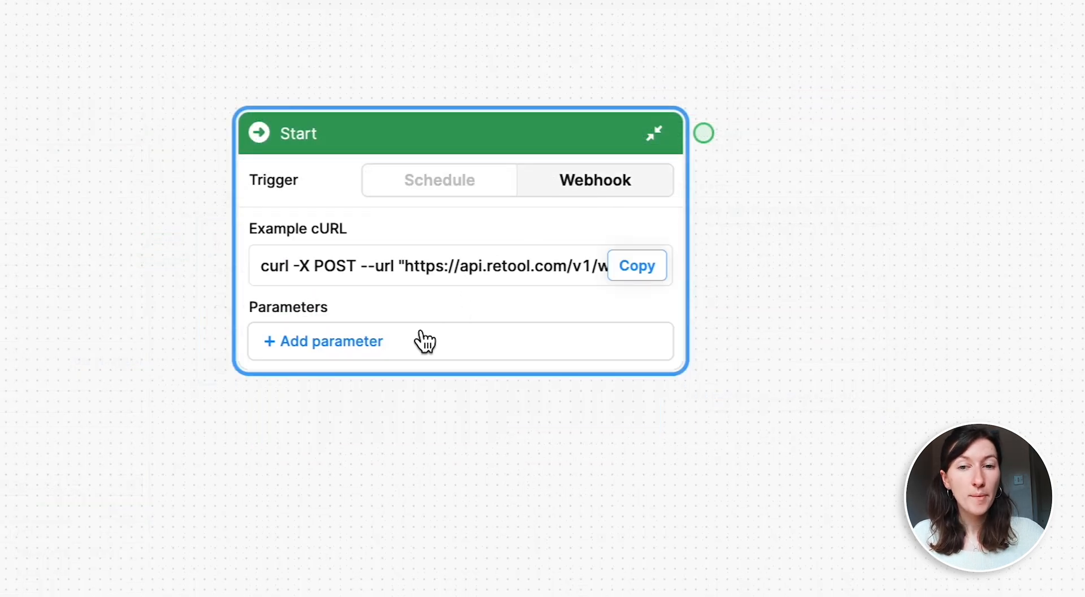
- Add a severity webhook parameter and a second empty parameter row
text(sev)
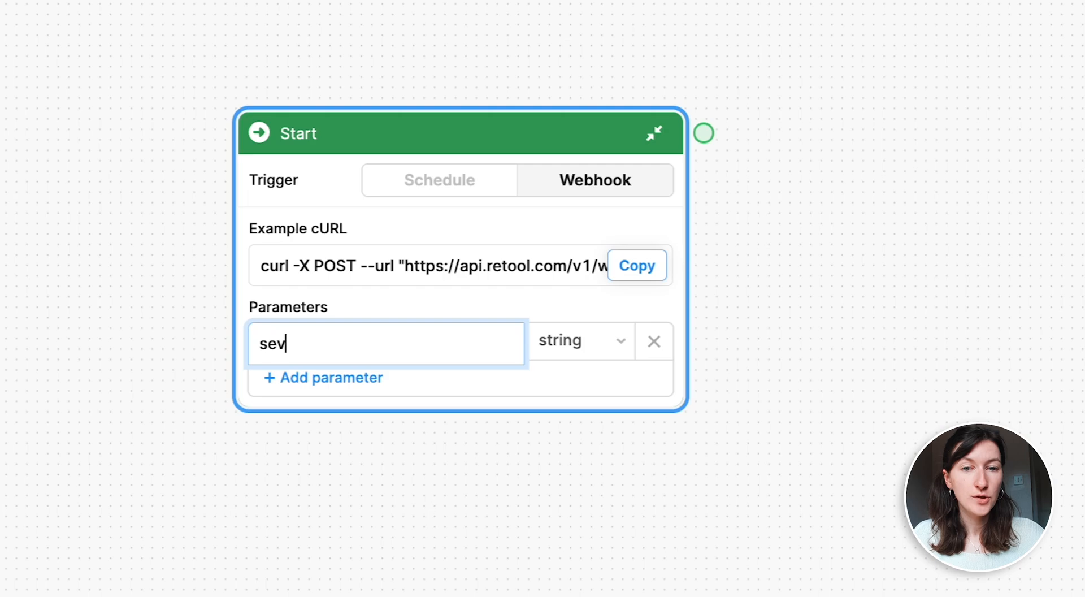
click(329, 378)
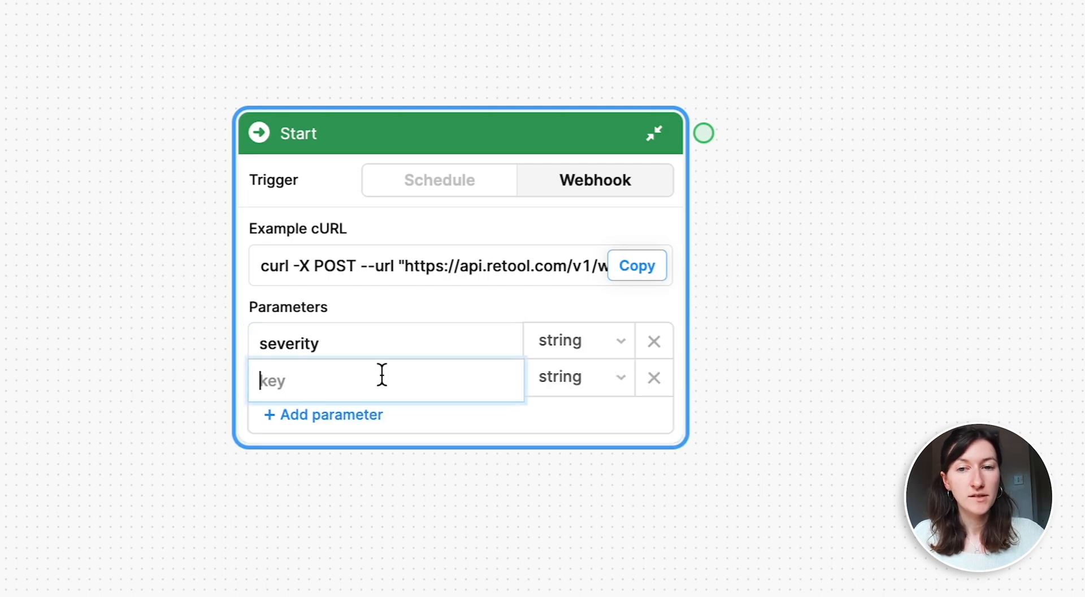